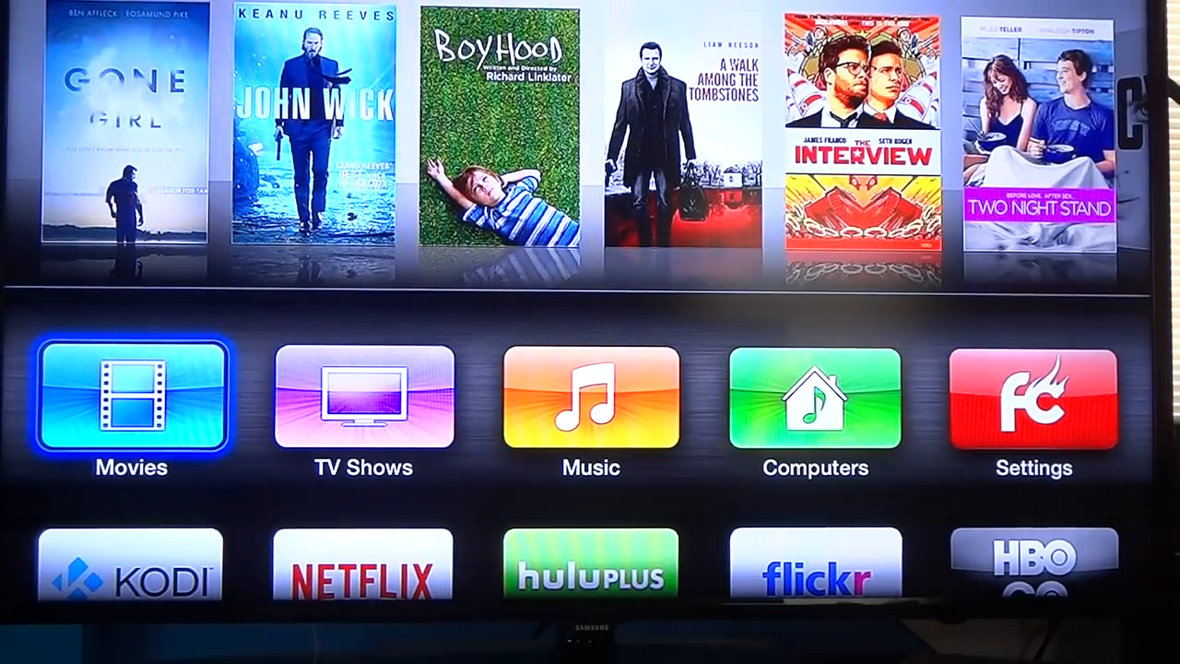
Launch Kodi from its tile on the Apple TV home screen
{"action": "scroll", "scroll_direction": "down", "scroll_amount": 3}
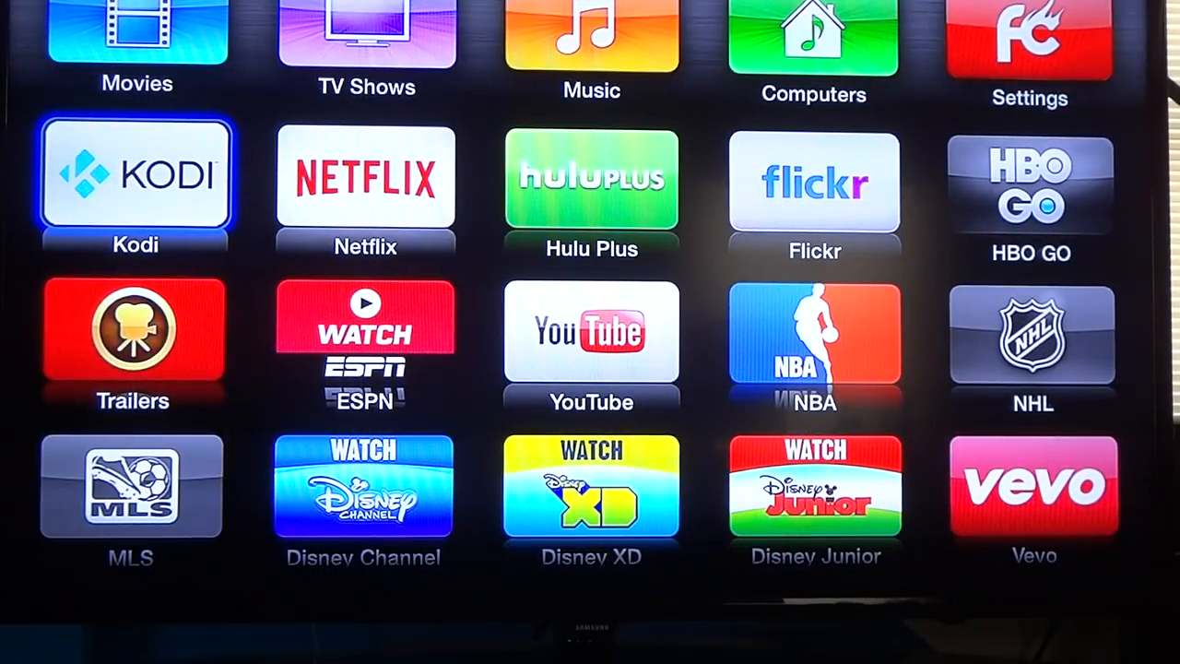
{"action": "left_click", "coordinate": [135, 173]}
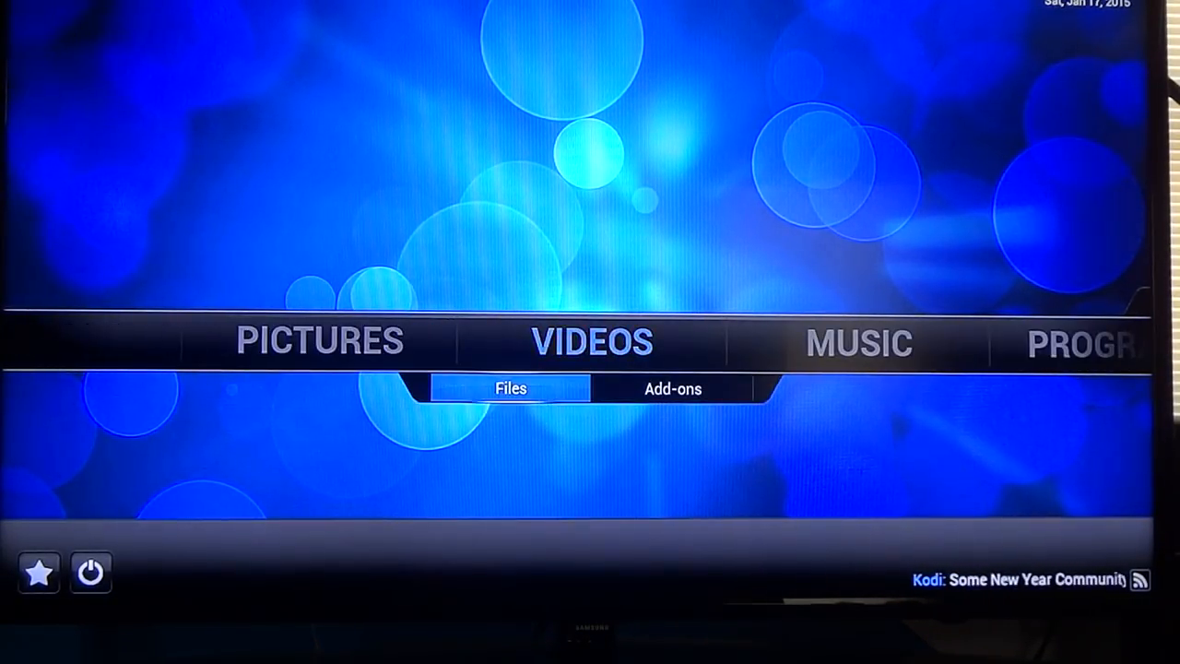
Show the installed video add-ons list under VIDEOS (Icefilms, YouTube)
{"action": "left_click", "coordinate": [673, 387]}
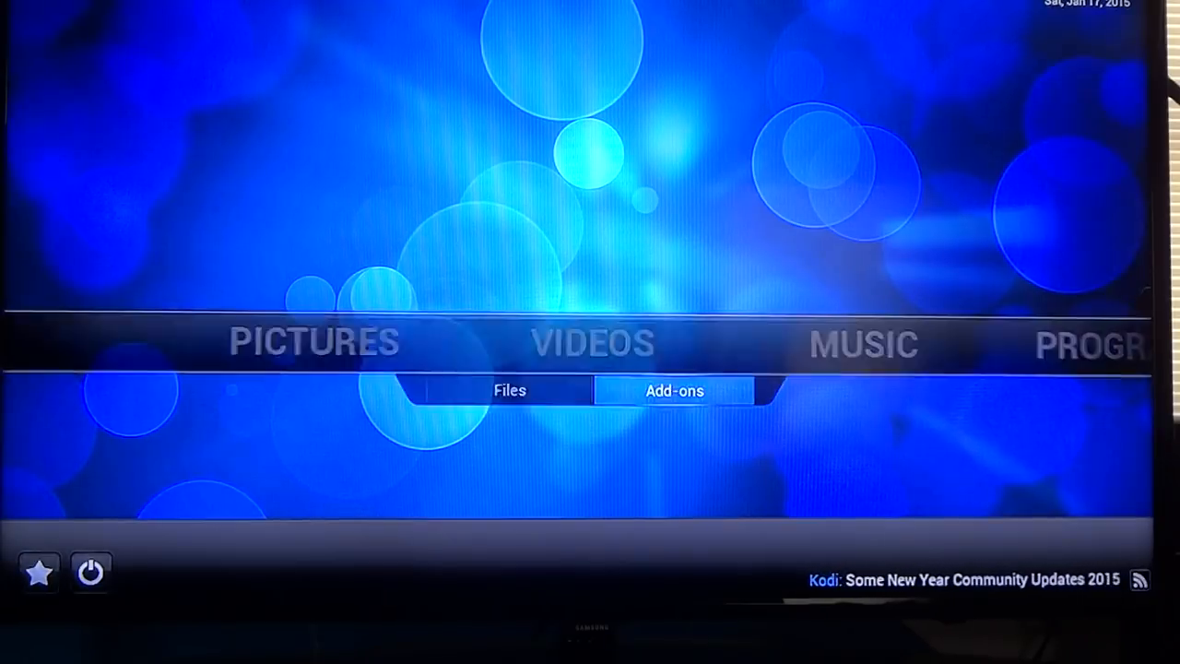
{"action": "left_click", "coordinate": [675, 391]}
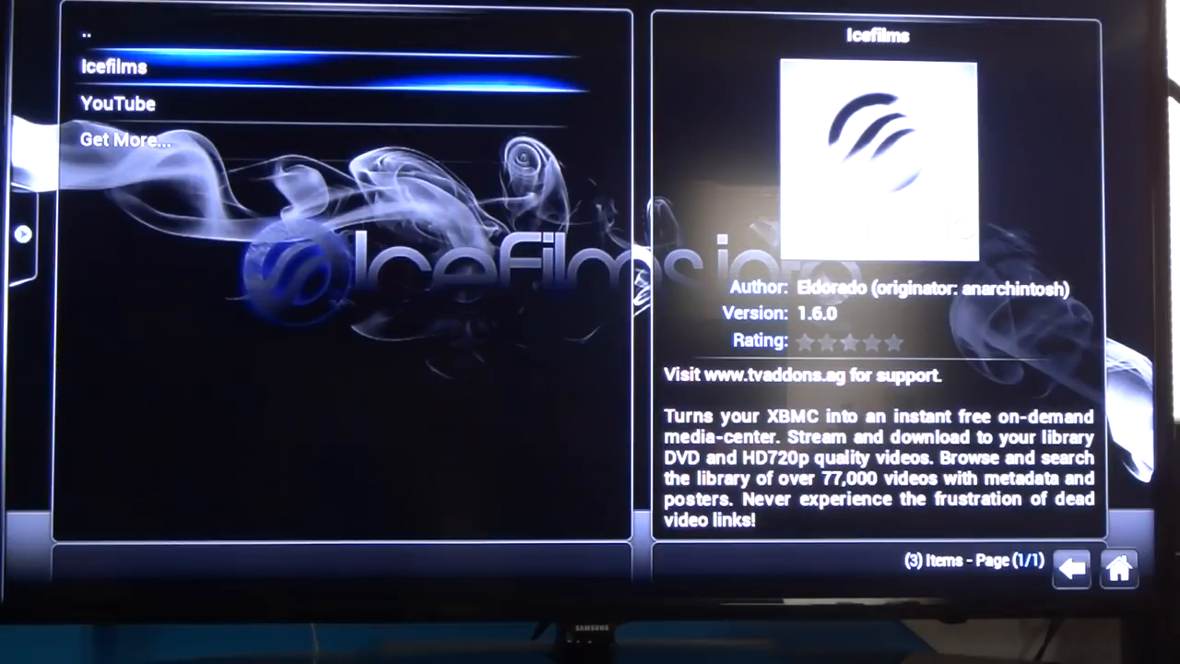
Launch the Icefilms add-on to its categories menu
{"action": "left_click", "coordinate": [114, 66]}
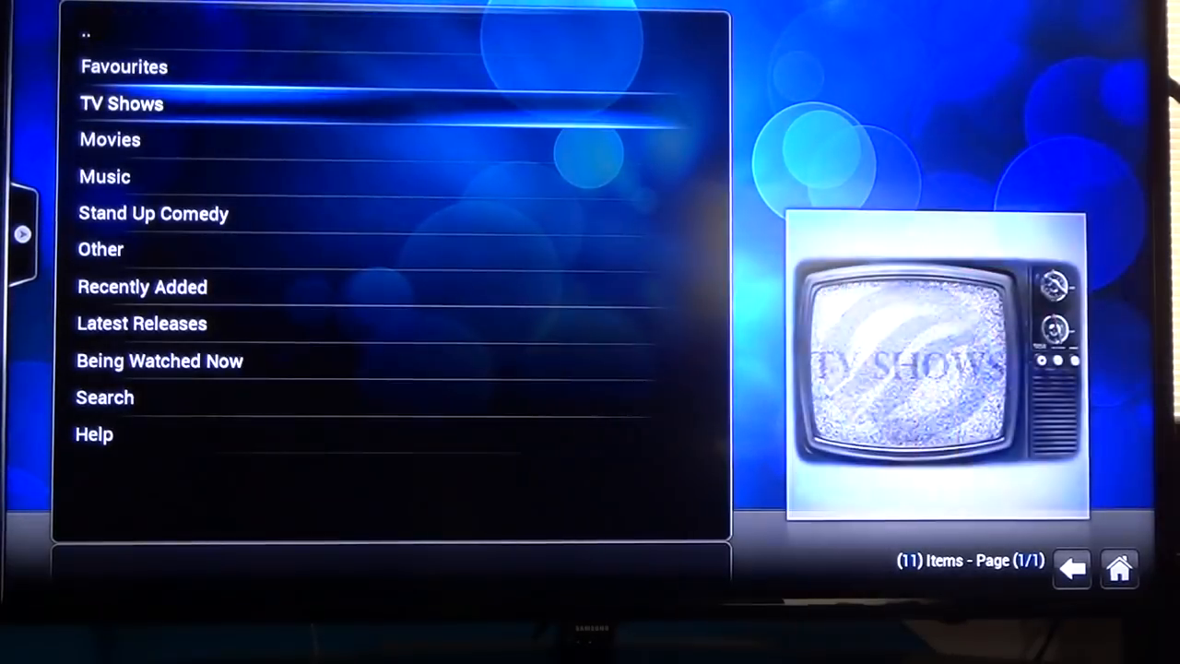
Enter Icefilms' TV Shows section listing A-Z, Popular, Highly Rated and Genres
{"action": "left_click", "coordinate": [122, 103]}
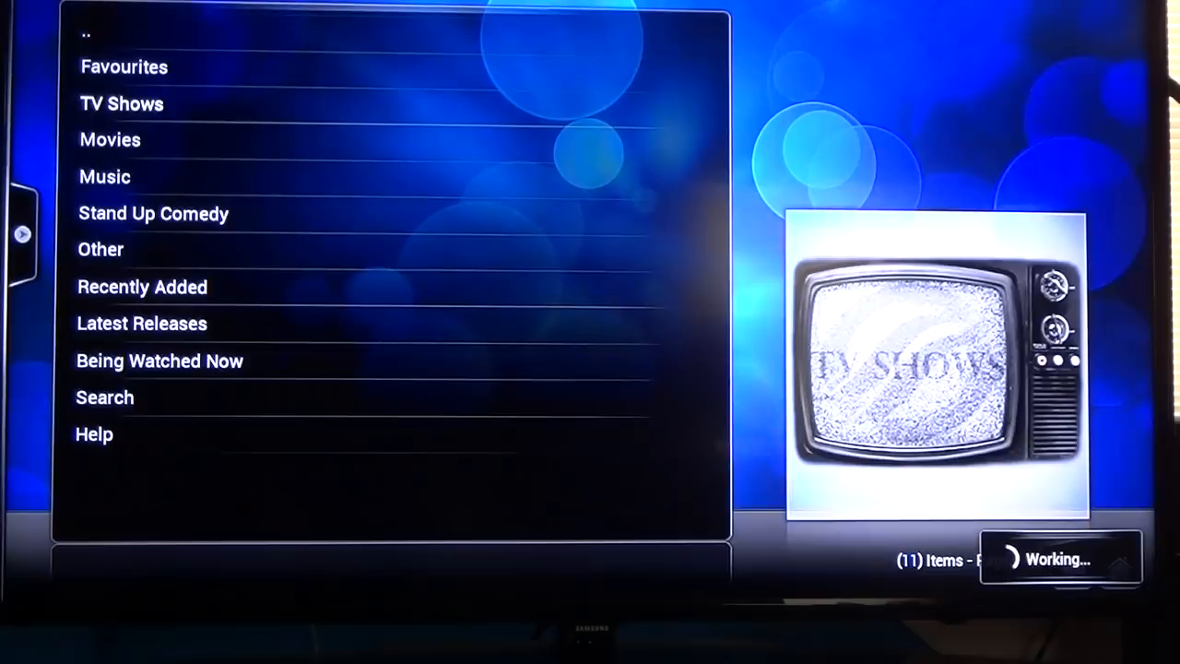
{"action": "left_click", "coordinate": [121, 103]}
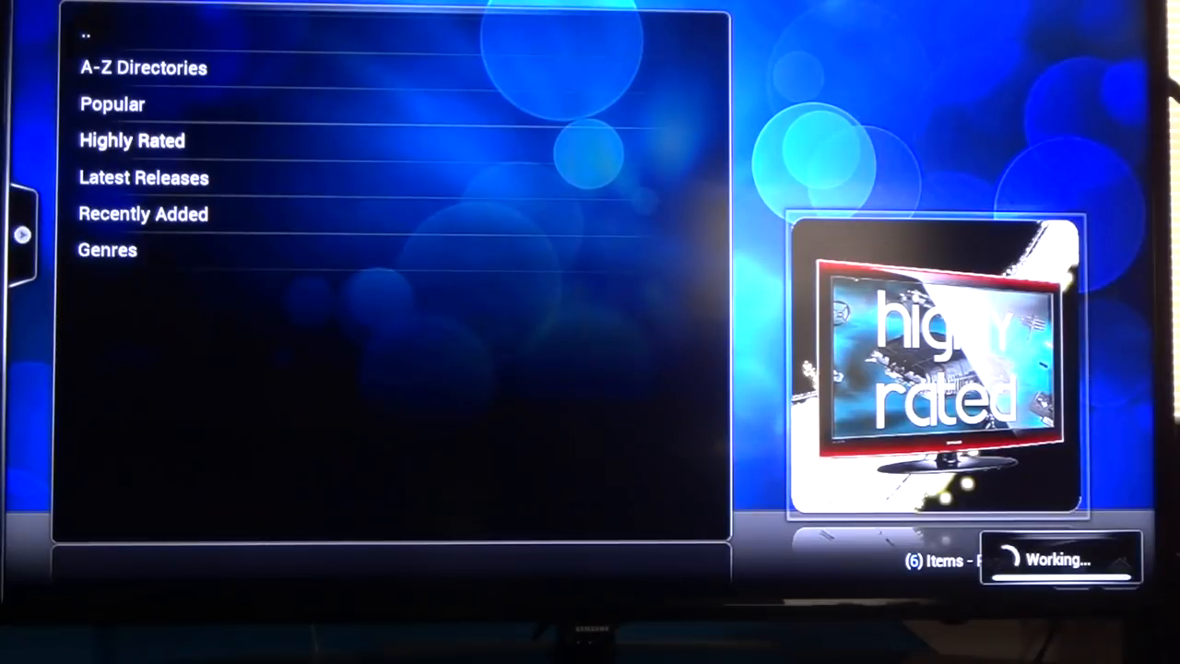
Move from Highly Rated to Popular and show the TV shows ranked by hits
{"action": "left_click", "coordinate": [133, 140]}
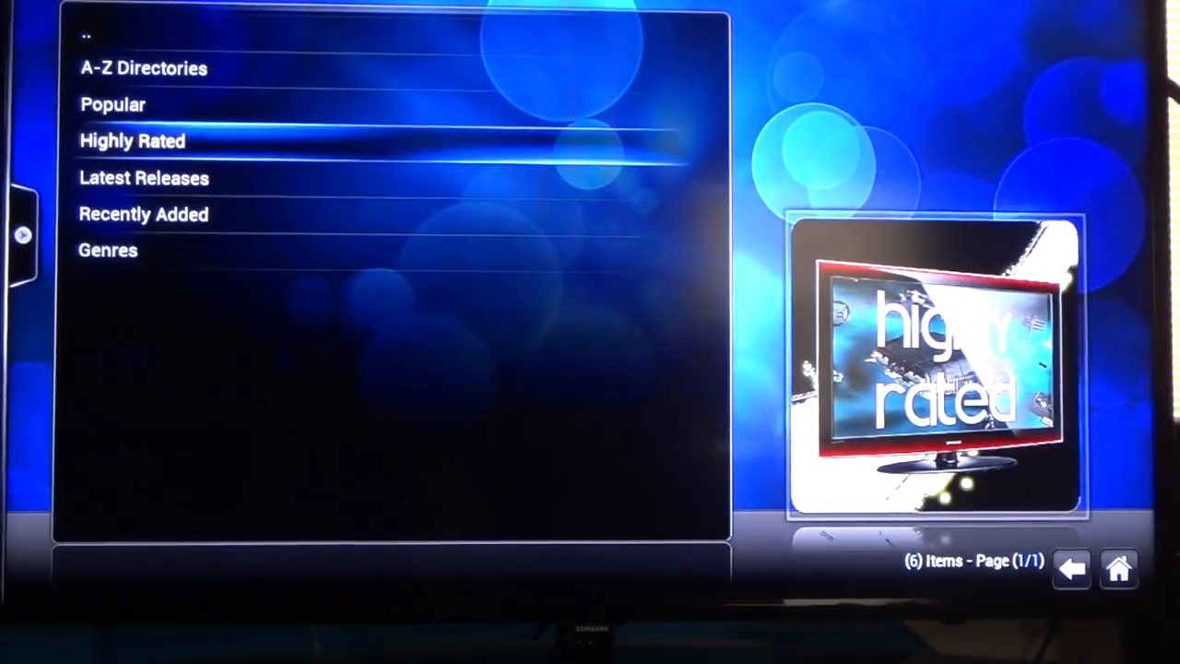
{"action": "key", "text": "Up"}
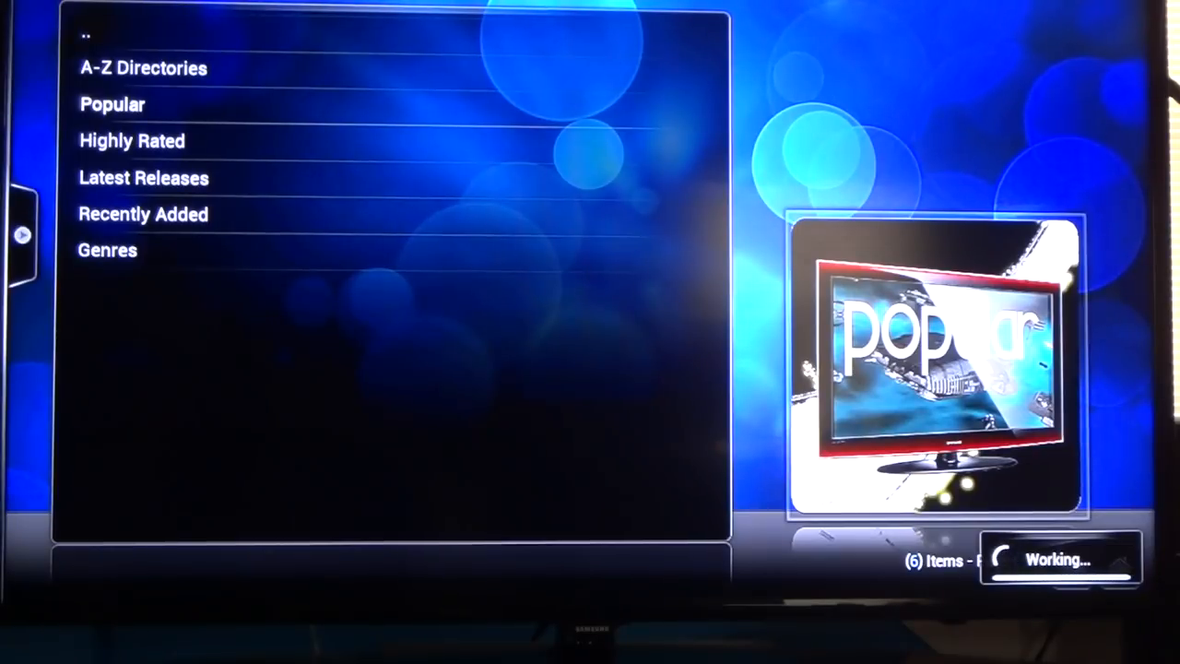
{"action": "left_click", "coordinate": [112, 103]}
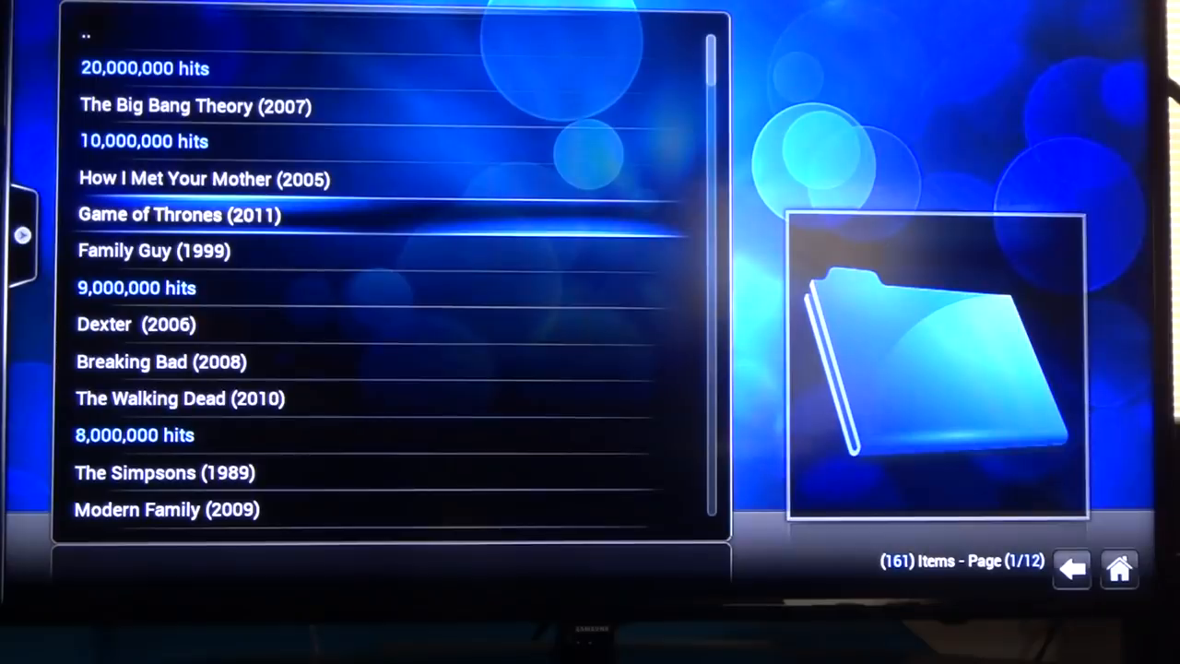
Scroll the popular shows list to reach Breaking Bad (2008)
{"action": "scroll", "scroll_direction": "down", "scroll_amount": 3}
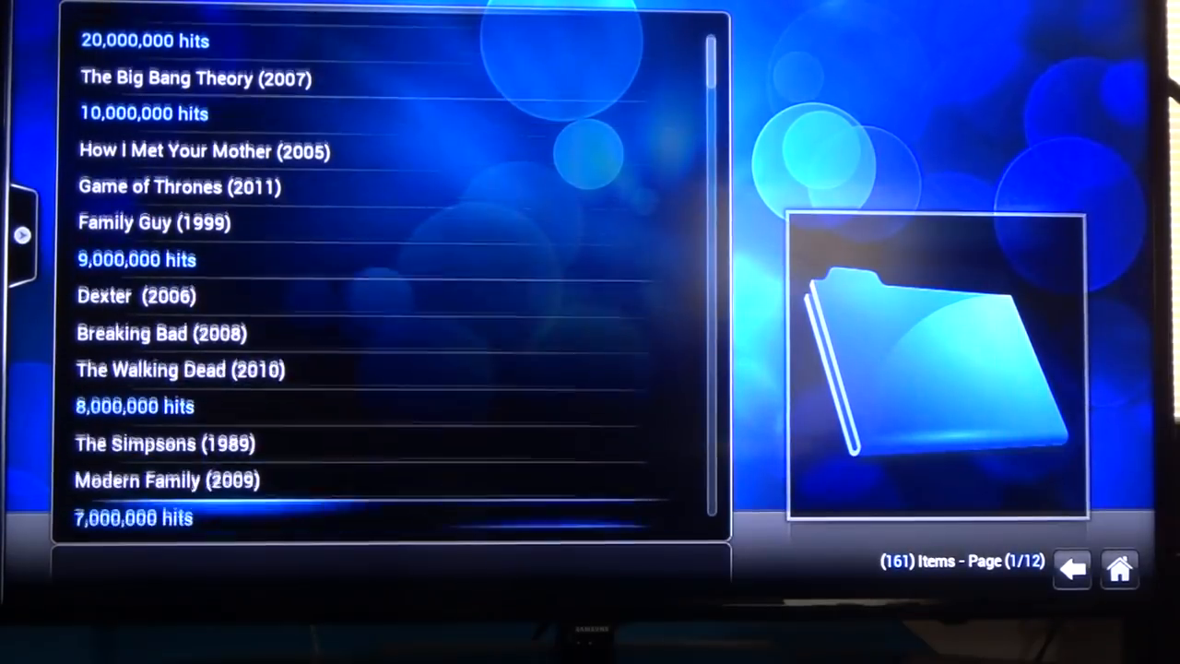
{"action": "scroll", "scroll_direction": "down", "scroll_amount": 3}
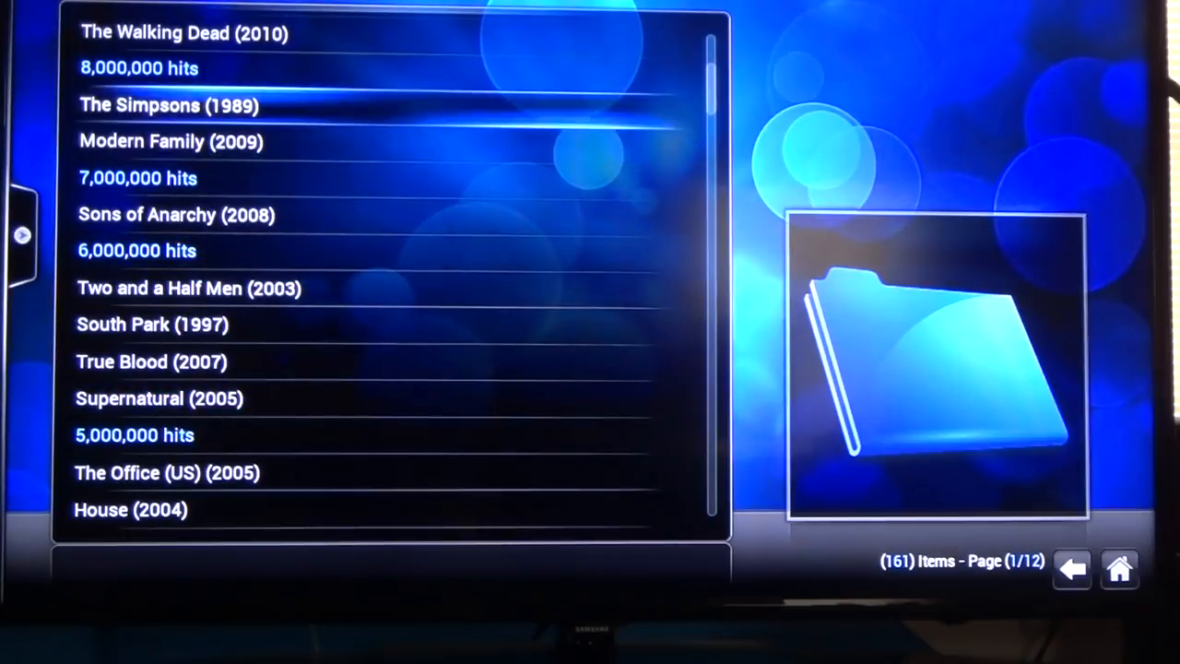
{"action": "scroll", "scroll_direction": "up", "scroll_amount": 3}
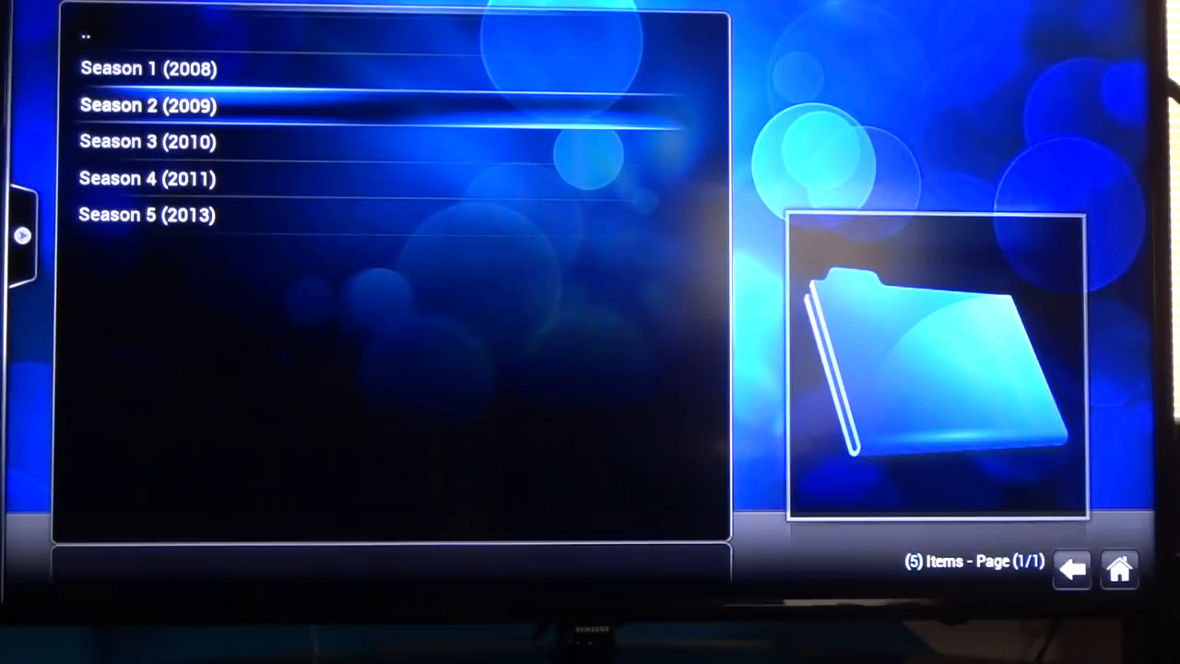
Enter Season 2 (2009) to list its 13 HD episodes
{"action": "left_click", "coordinate": [147, 103]}
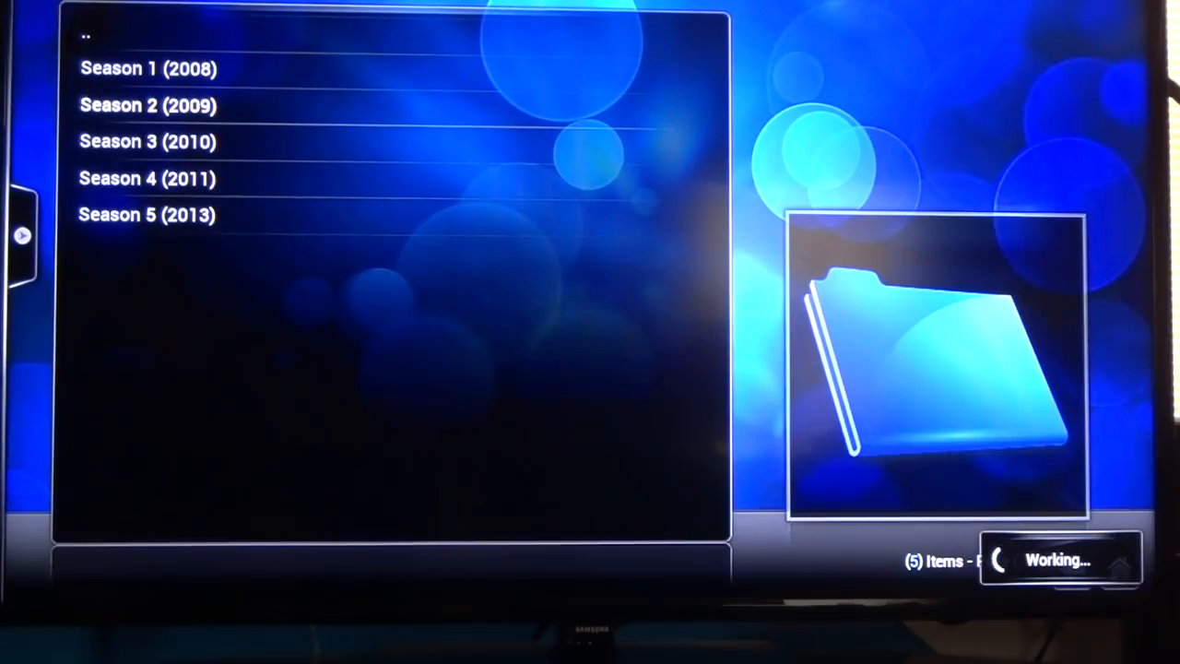
{"action": "left_click", "coordinate": [148, 106]}
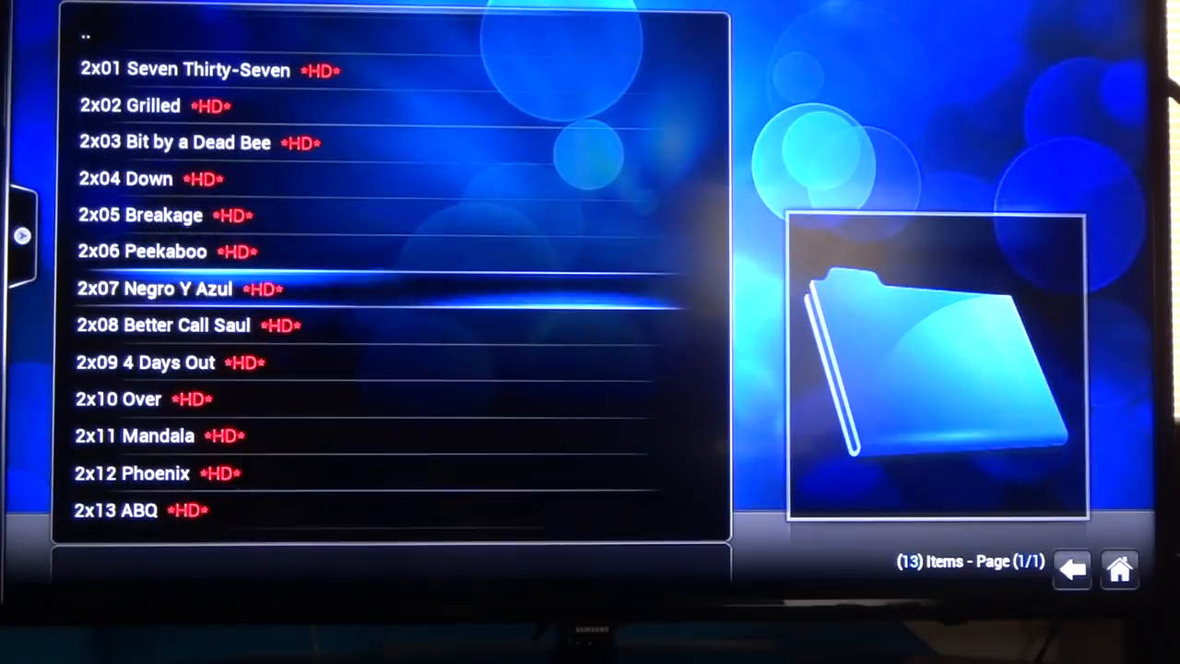
Pick a Season 2 episode to list its nine streaming sources
{"action": "scroll", "scroll_direction": "down", "scroll_amount": 3}
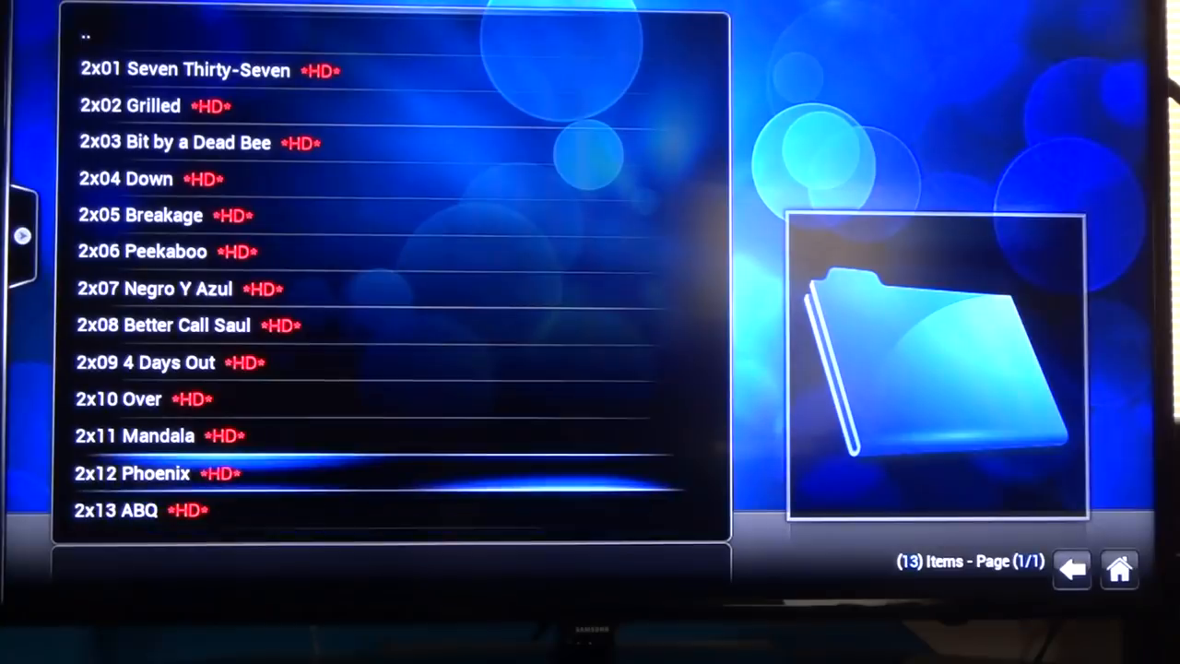
{"action": "key", "text": "up"}
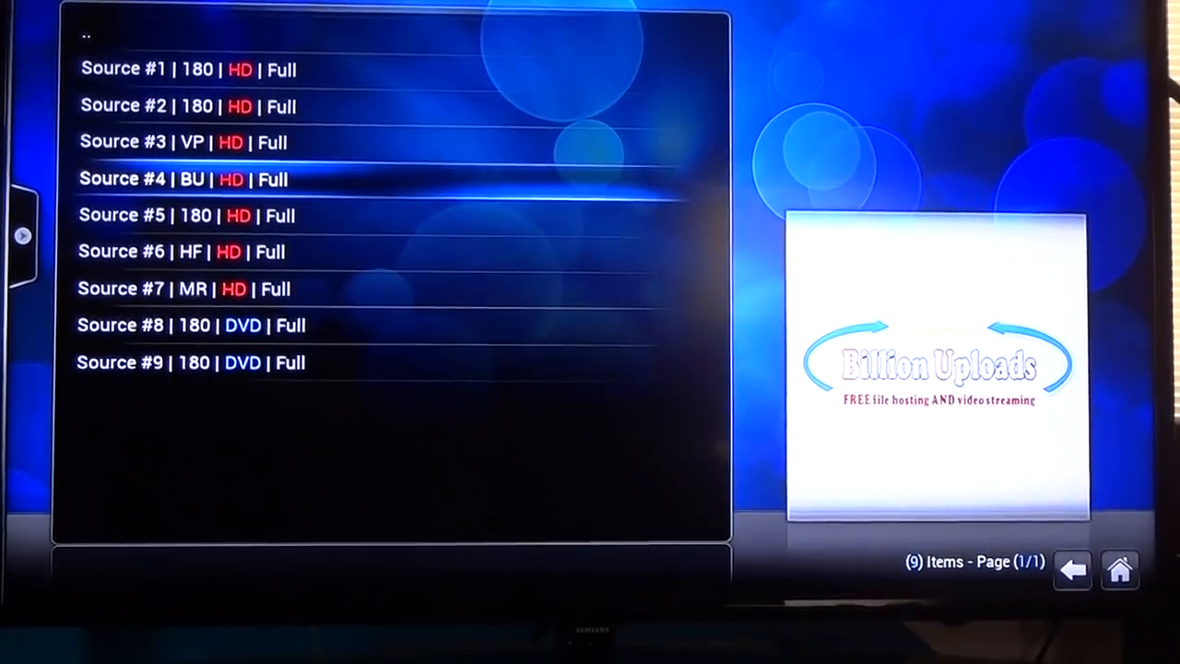
Try Source #4 twice, dismissing the Invalid Source error each time
{"action": "left_click", "coordinate": [184, 179]}
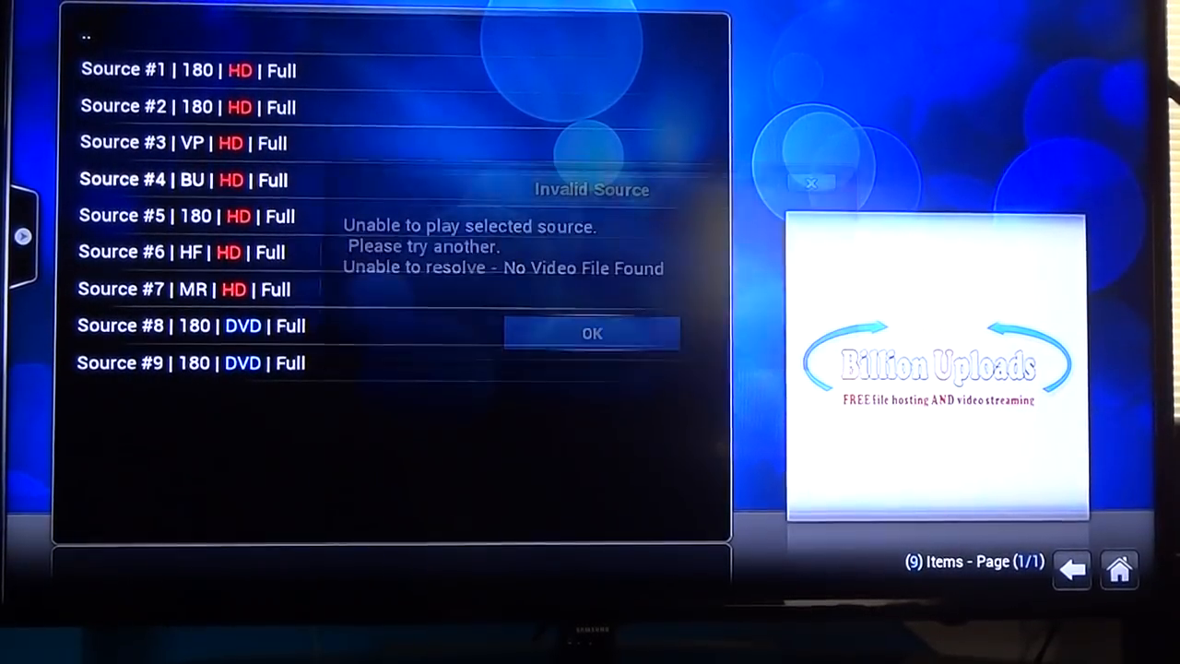
{"action": "left_click", "coordinate": [592, 332]}
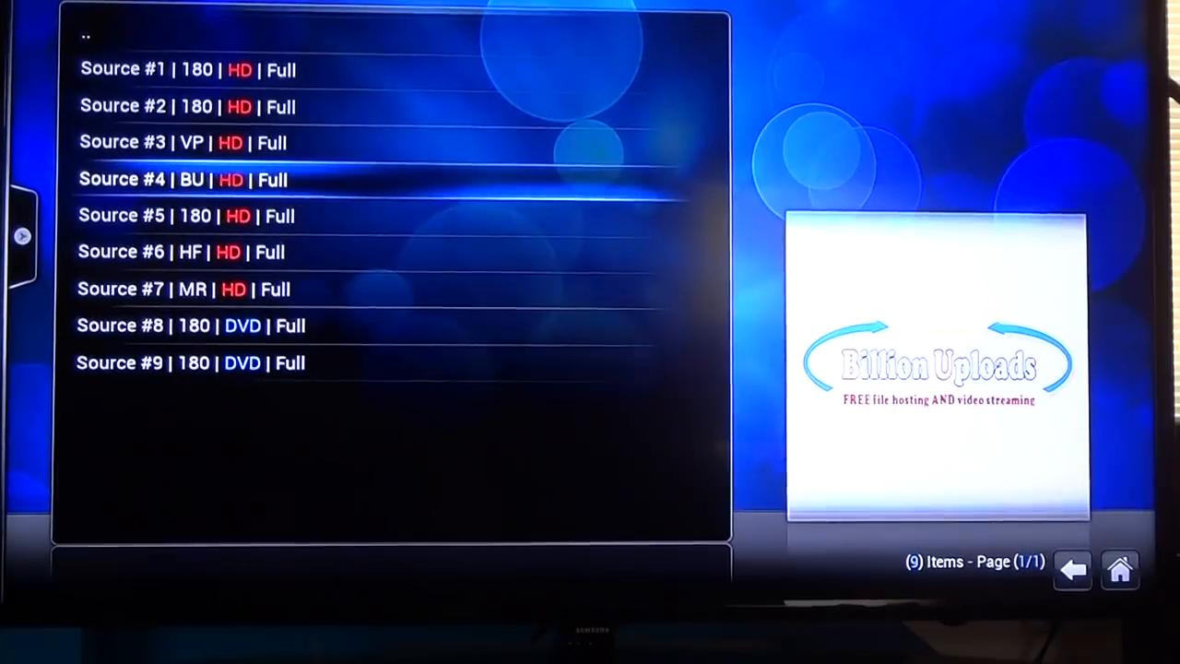
{"action": "left_click", "coordinate": [180, 179]}
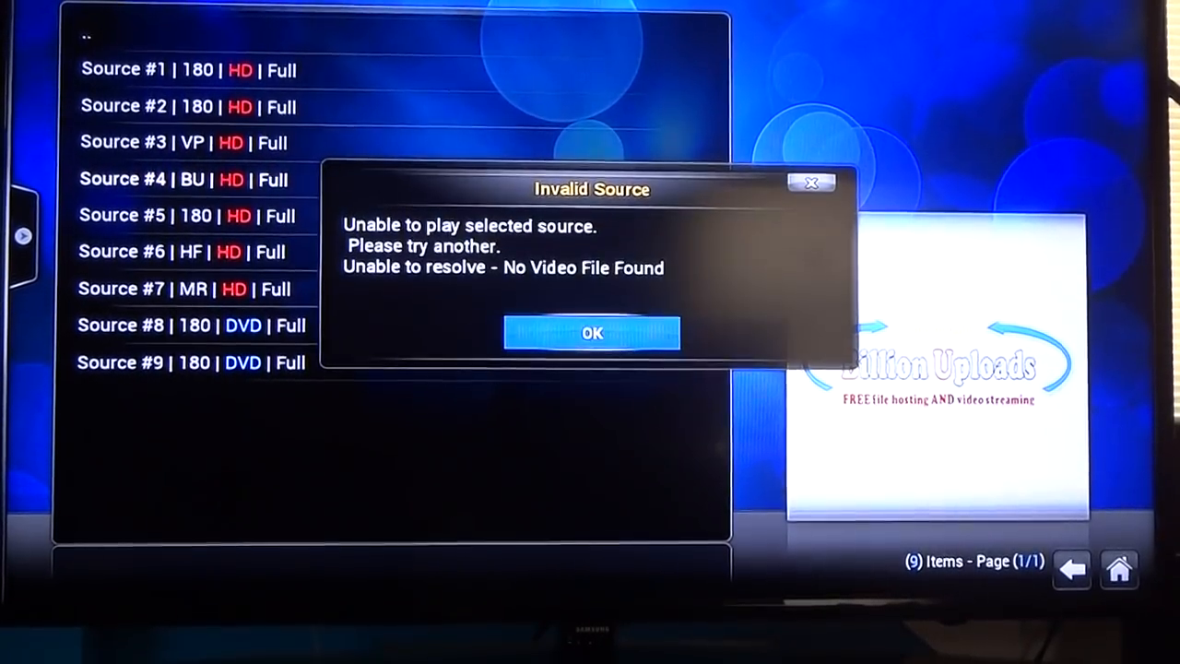
{"action": "left_click", "coordinate": [590, 332]}
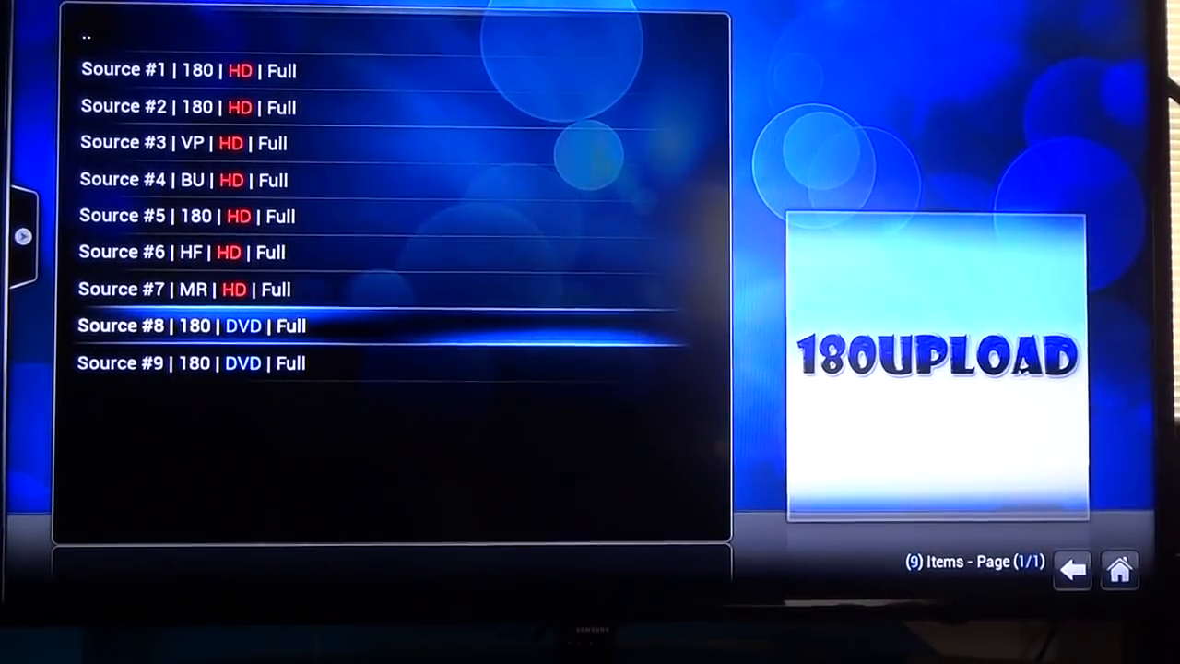
Play Source #8 | 180 | DVD so the 180Upload stream begins resolving
{"action": "left_click", "coordinate": [184, 325]}
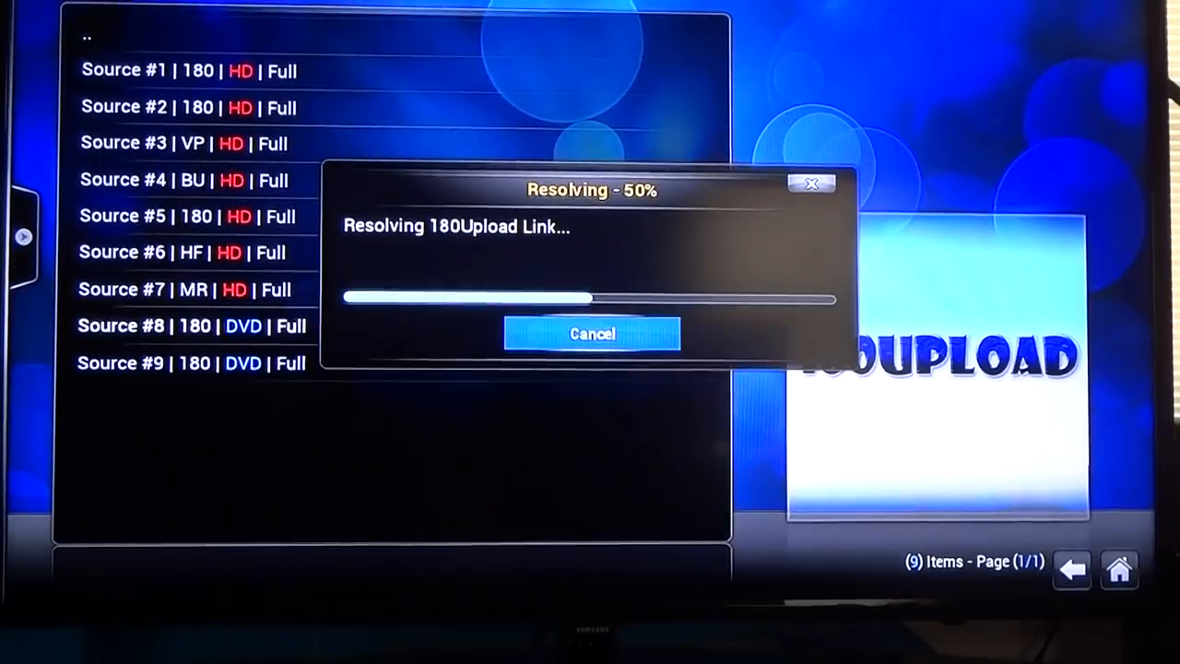